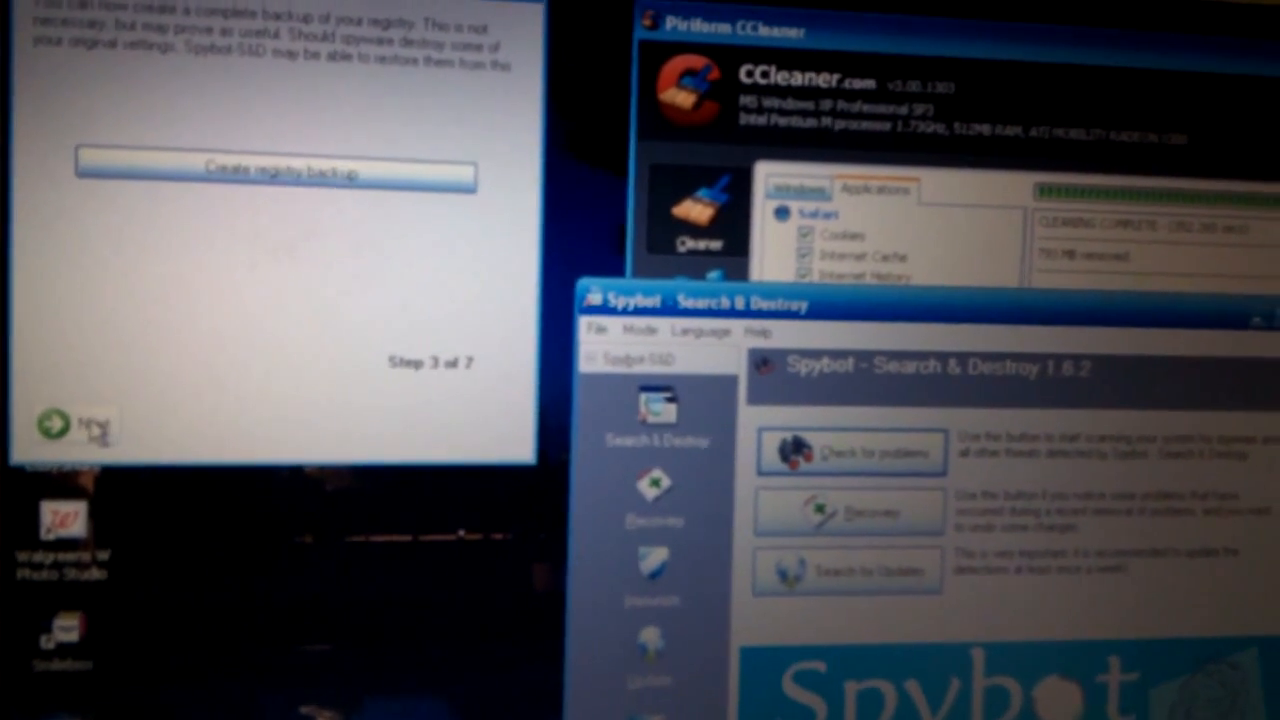
- Advance the setup wizard past the registry backup and updates steps to step 7 of 7
{"action": "left_click", "coordinate": [76, 428]}
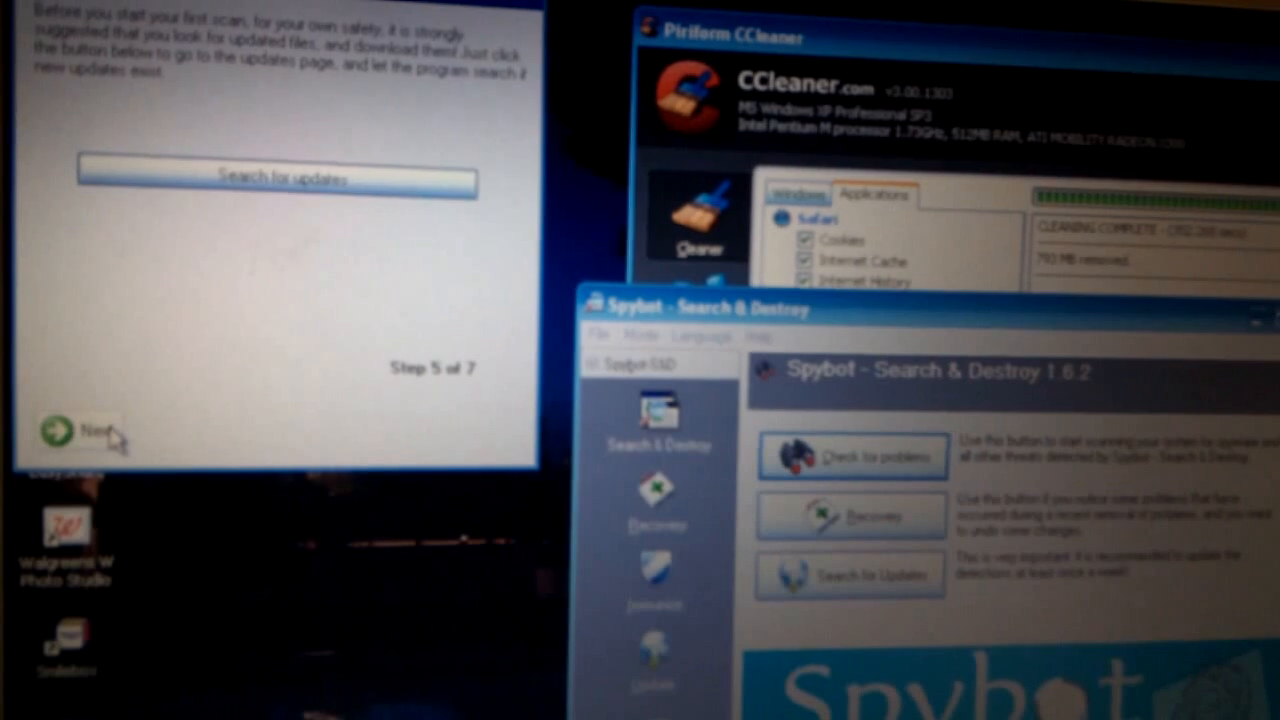
{"action": "left_click", "coordinate": [80, 428]}
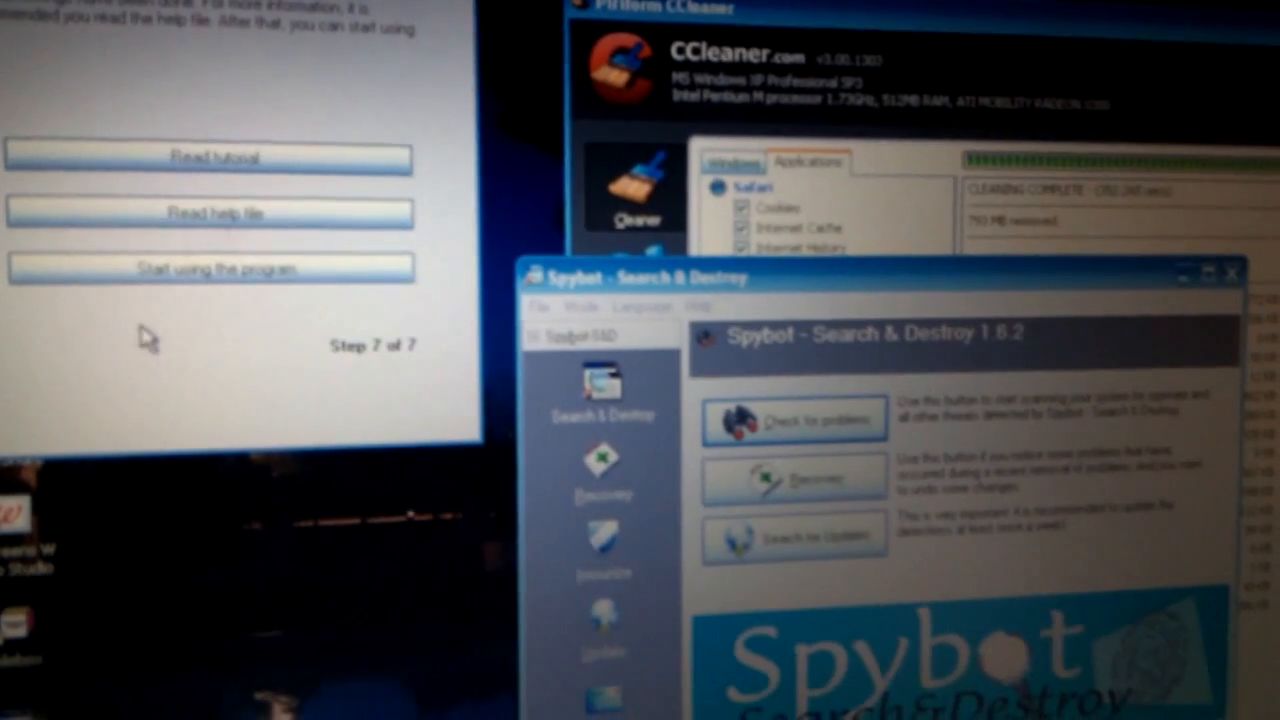